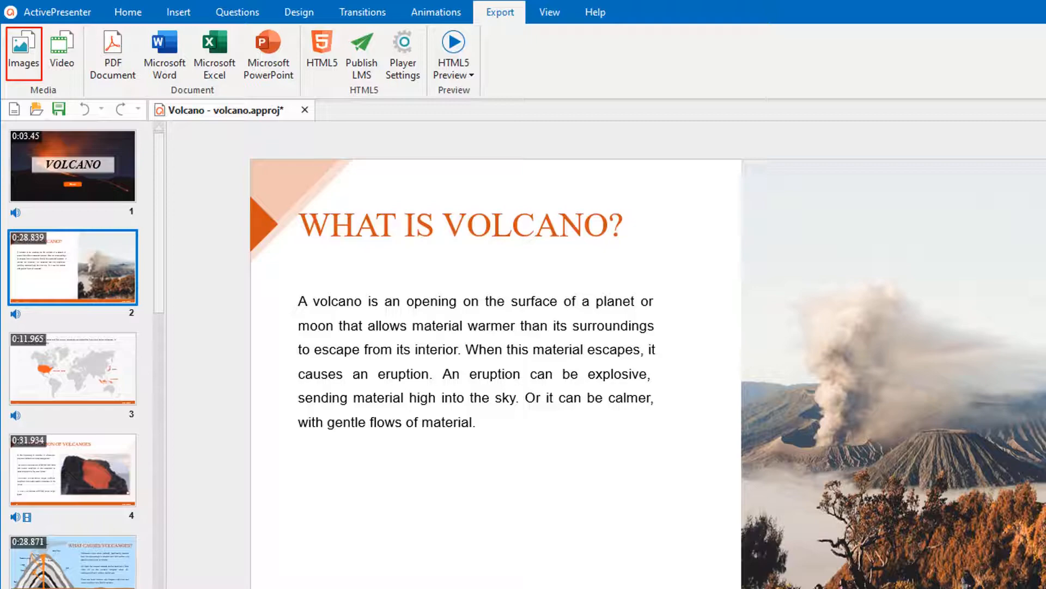
# Step: Open the Export To Images dialog for the Volcano project from the Export tab
pyautogui.click(23, 54)
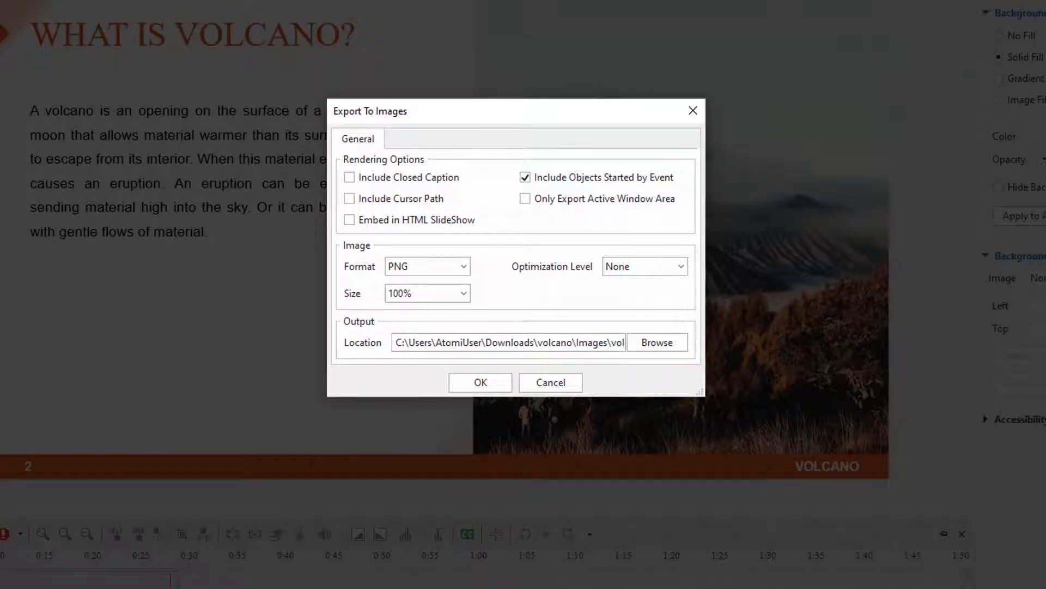
pyautogui.moveTo(414, 177)
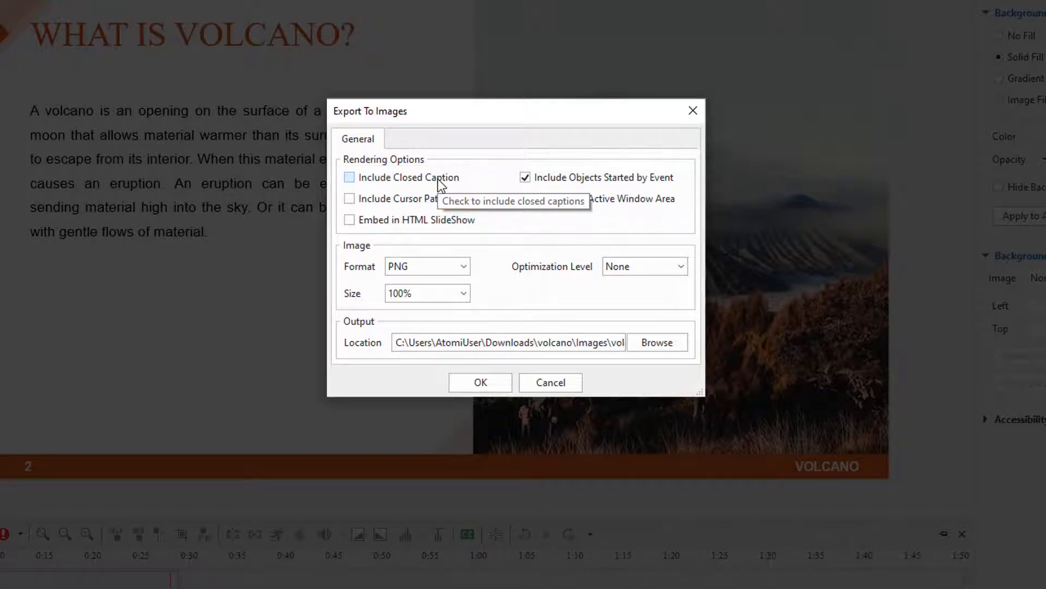
pyautogui.moveTo(440, 224)
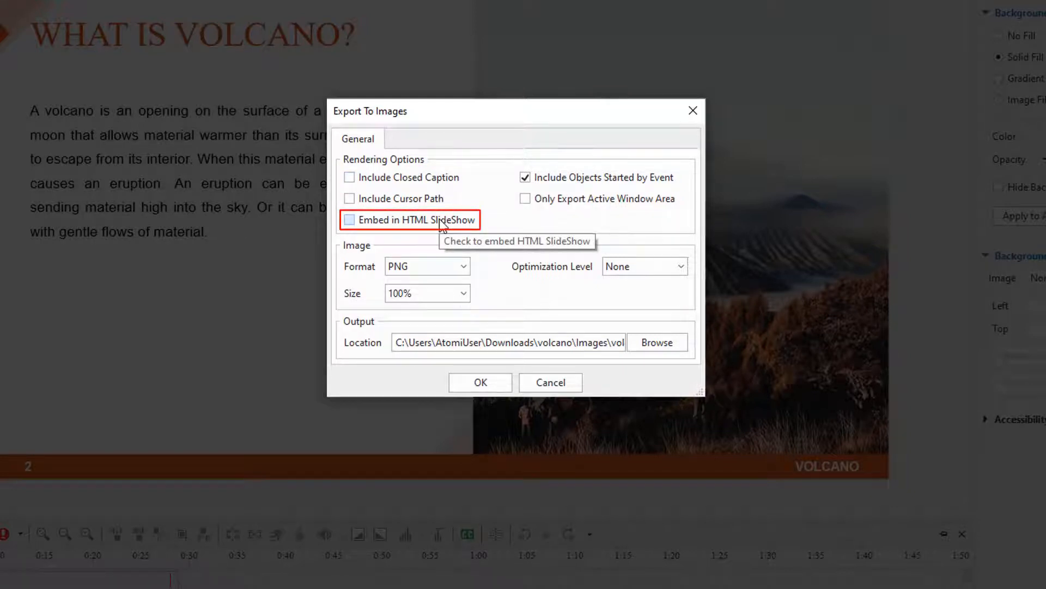
# Step: Enable Embed in HTML SlideShow and Only Export Active Window Area
pyautogui.click(349, 219)
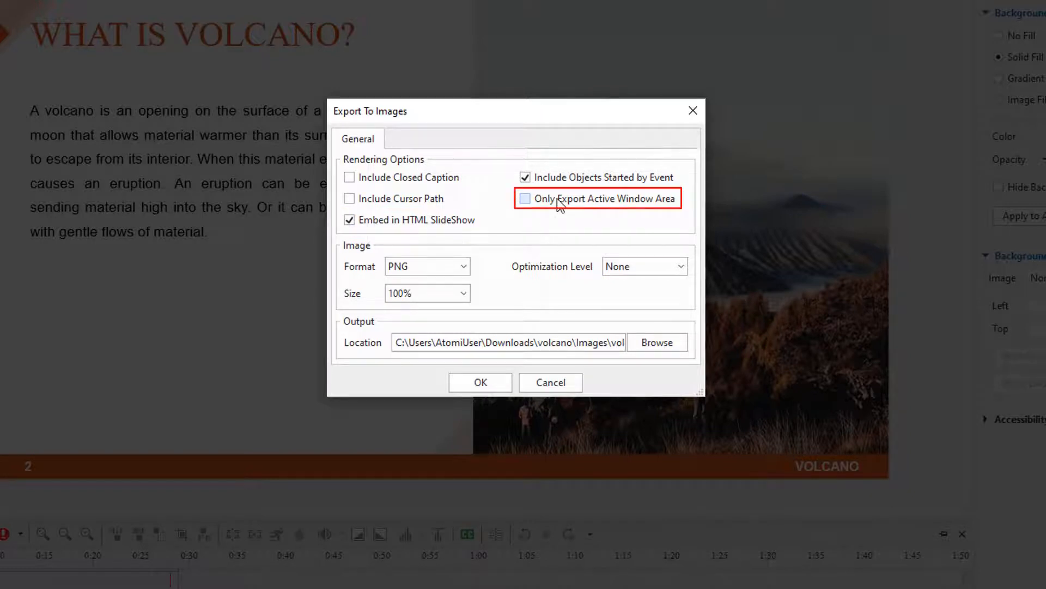
pyautogui.click(526, 198)
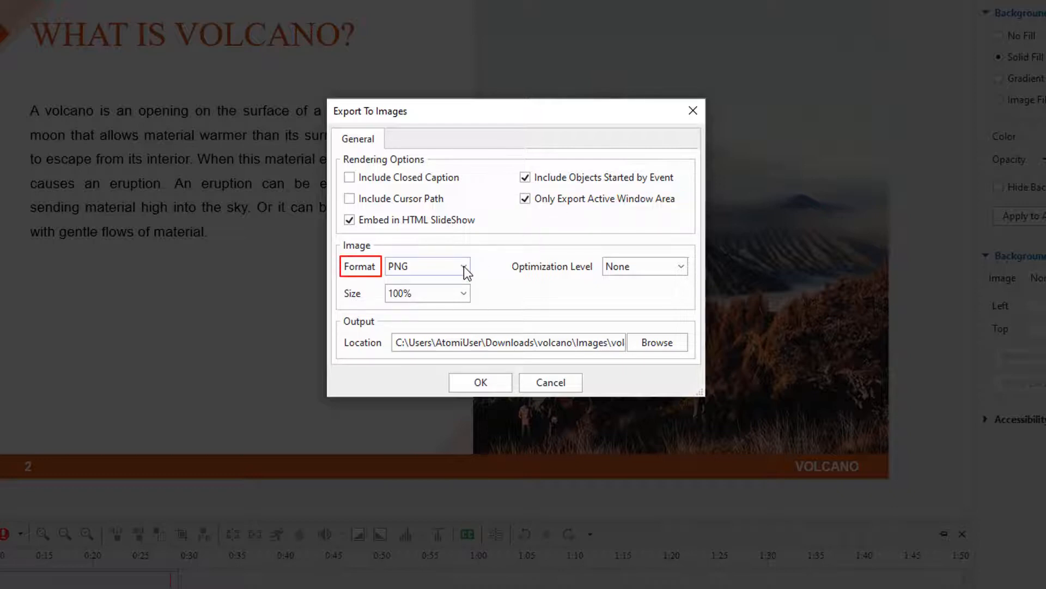
# Step: Review format and optimization options, leaving optimization at None, and choose JPEG format
pyautogui.click(462, 265)
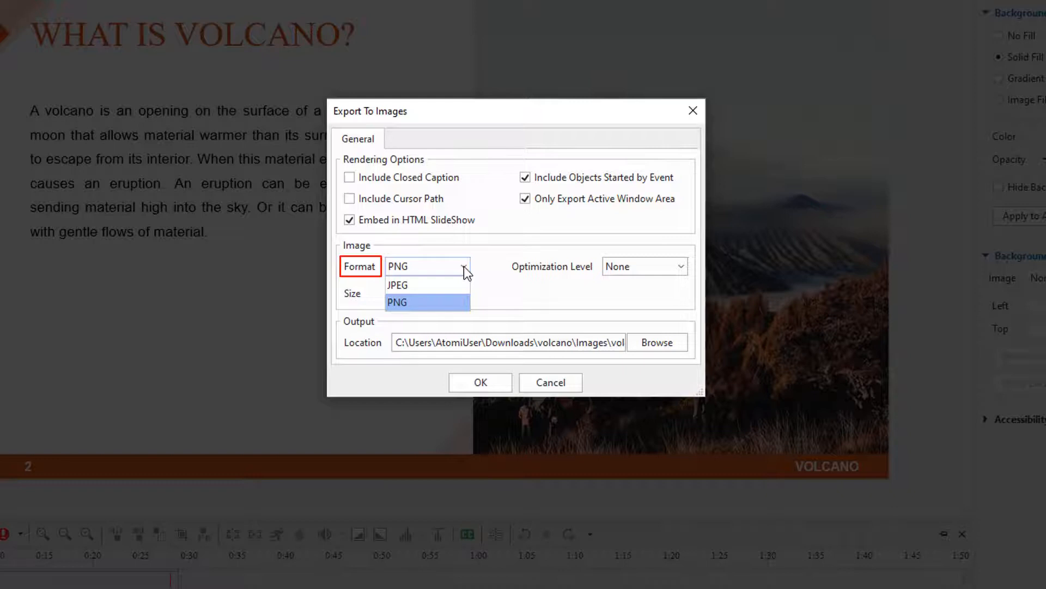
pyautogui.click(396, 303)
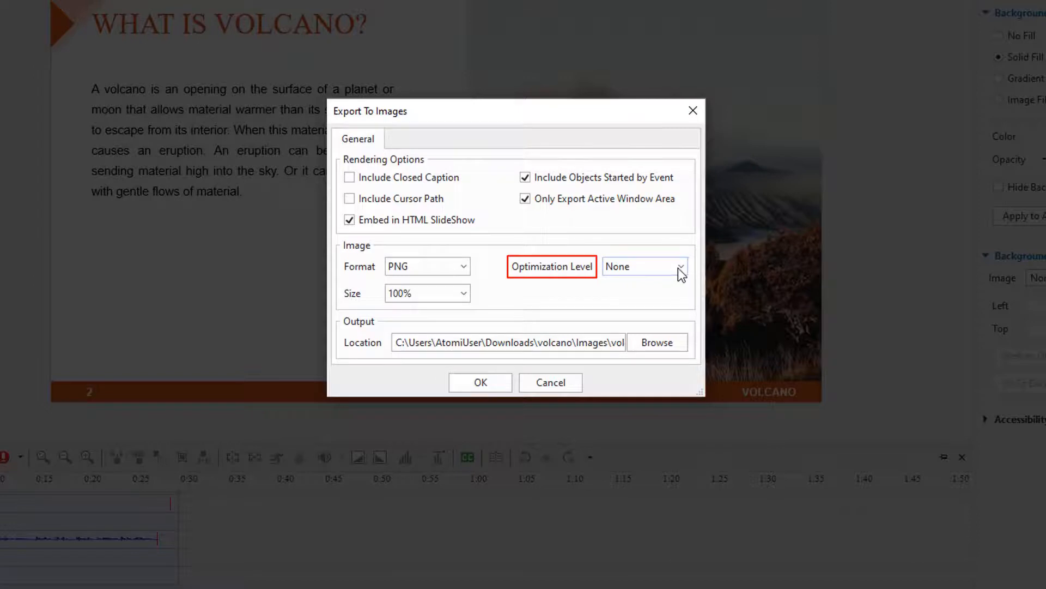
pyautogui.click(680, 266)
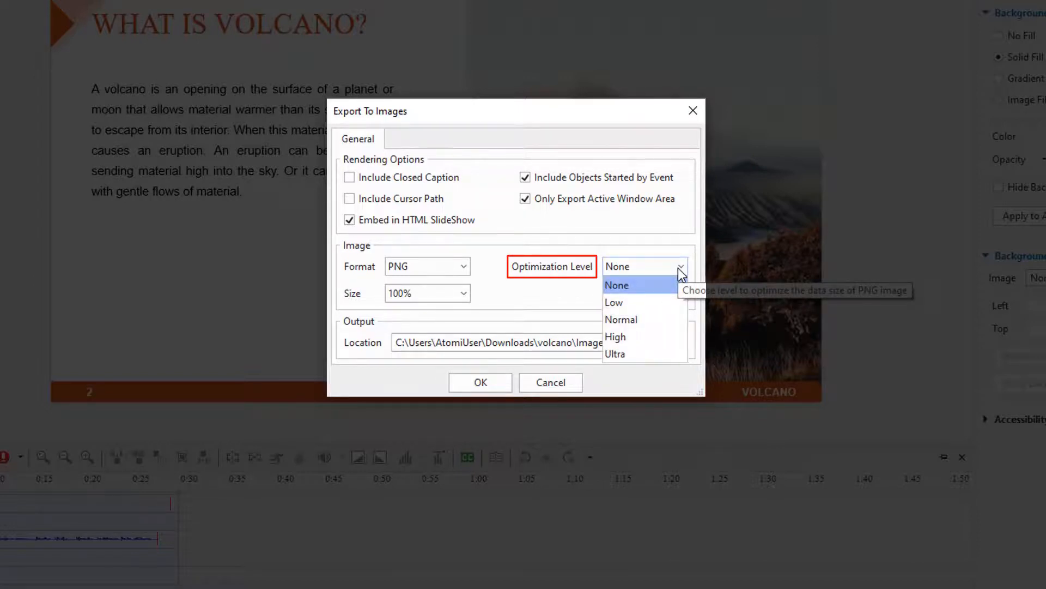
pyautogui.click(616, 284)
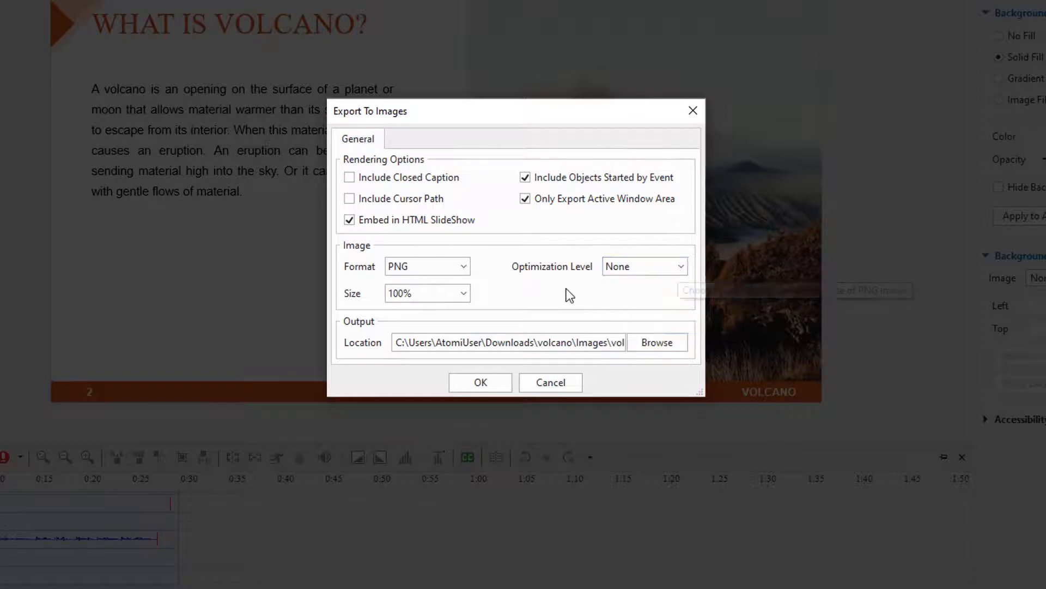
pyautogui.click(424, 265)
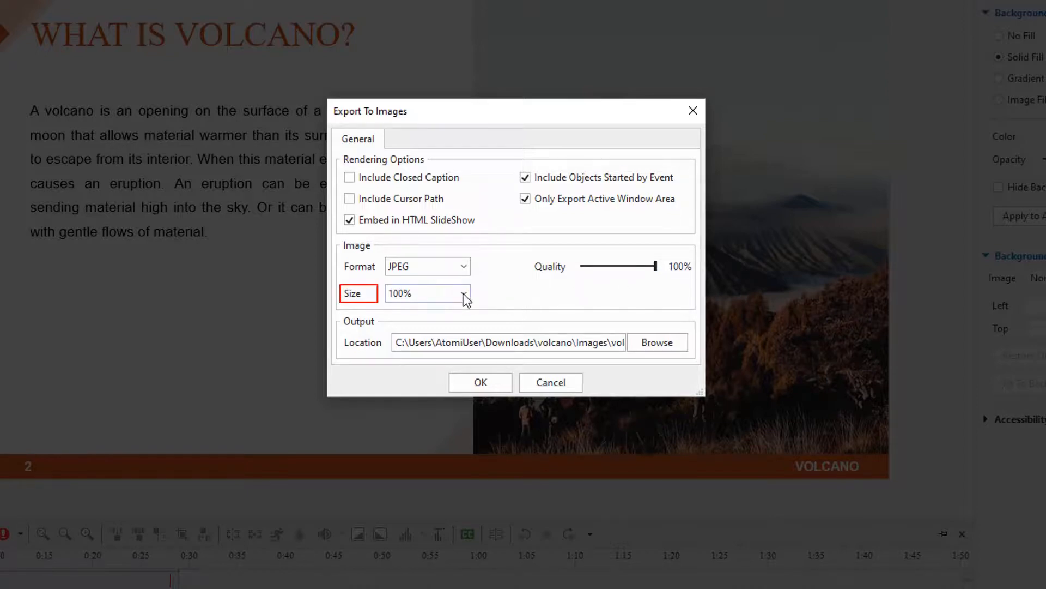
# Step: Set image size to 40% and run the export
pyautogui.click(458, 294)
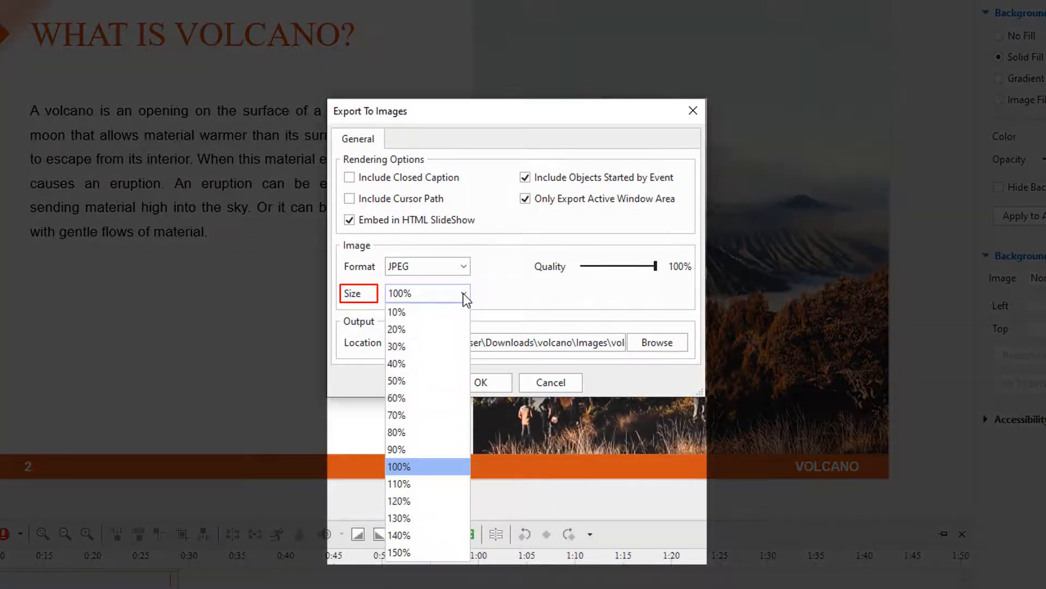
pyautogui.moveTo(427, 345)
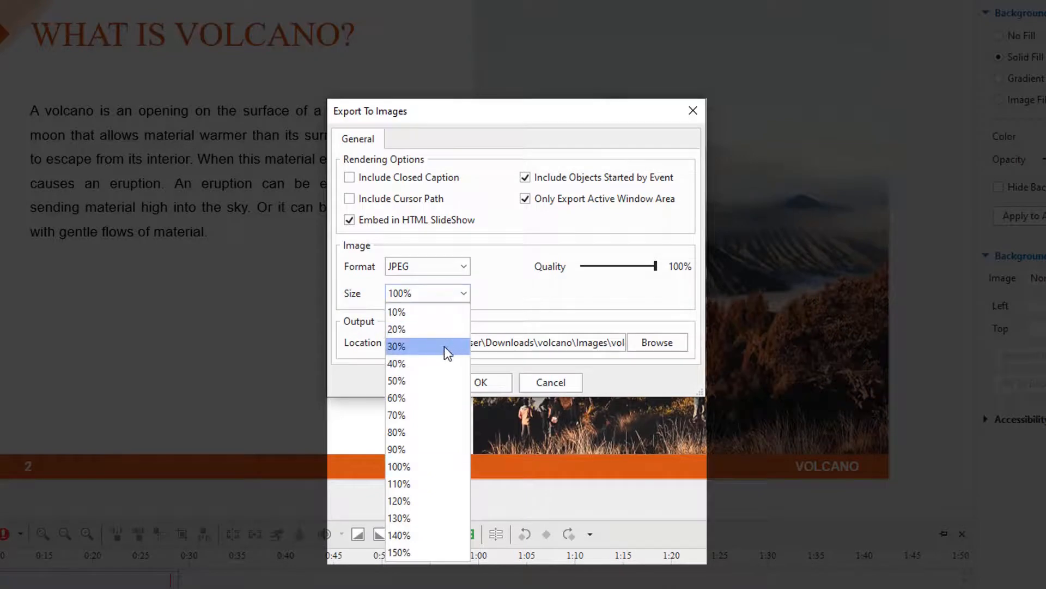
pyautogui.click(396, 363)
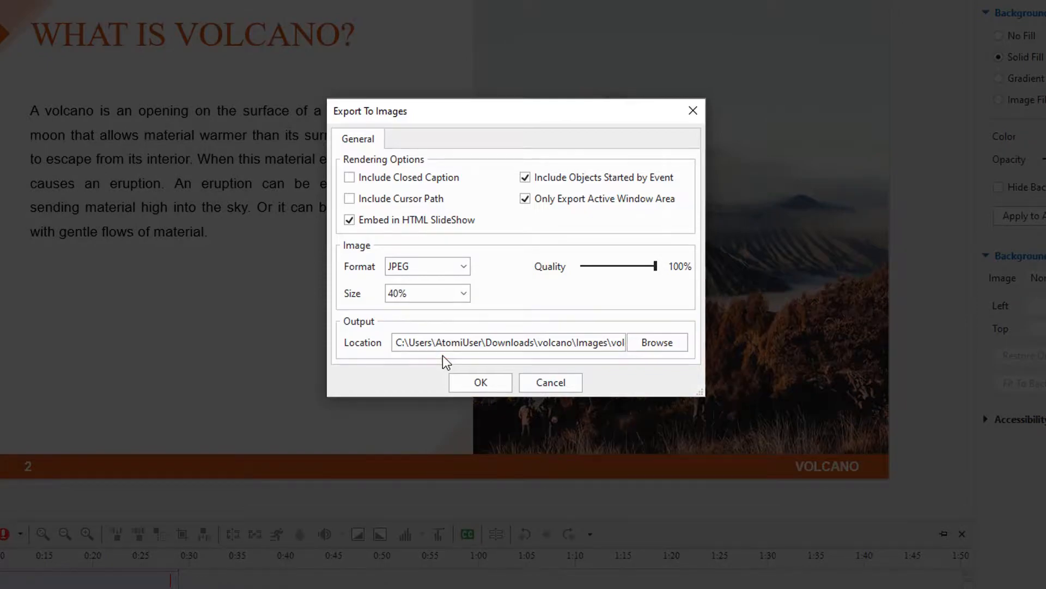
pyautogui.click(480, 383)
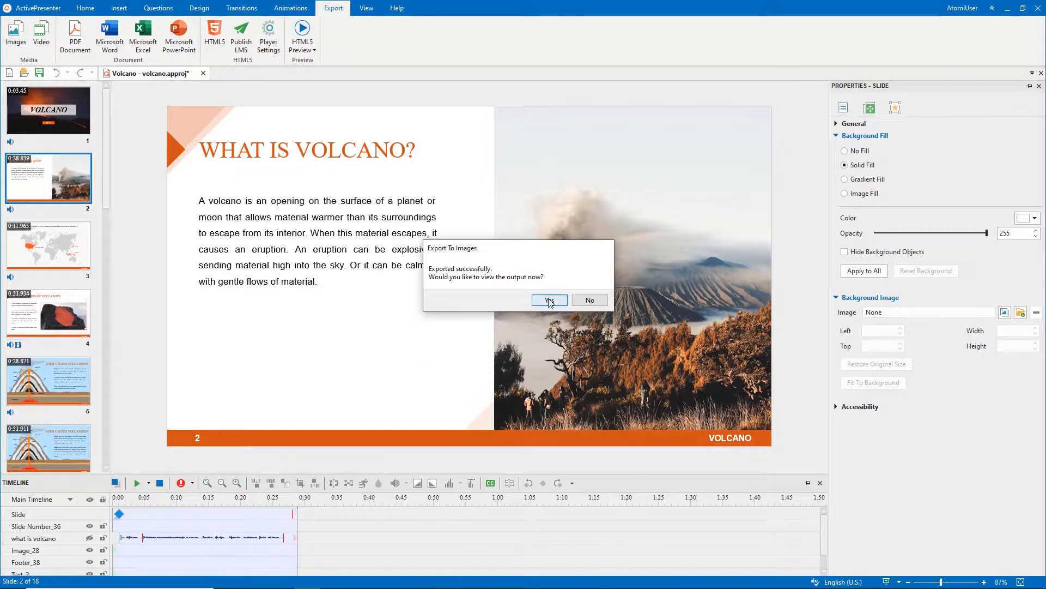
# Step: View the exported images folder, open index.html, and advance to slide 2
pyautogui.click(548, 300)
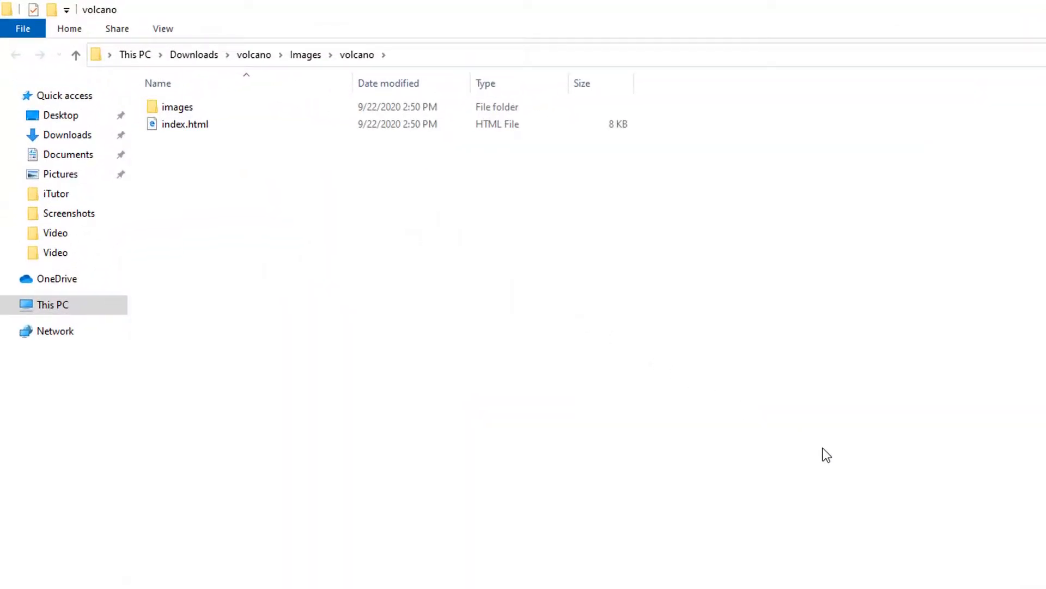
pyautogui.doubleClick(178, 107)
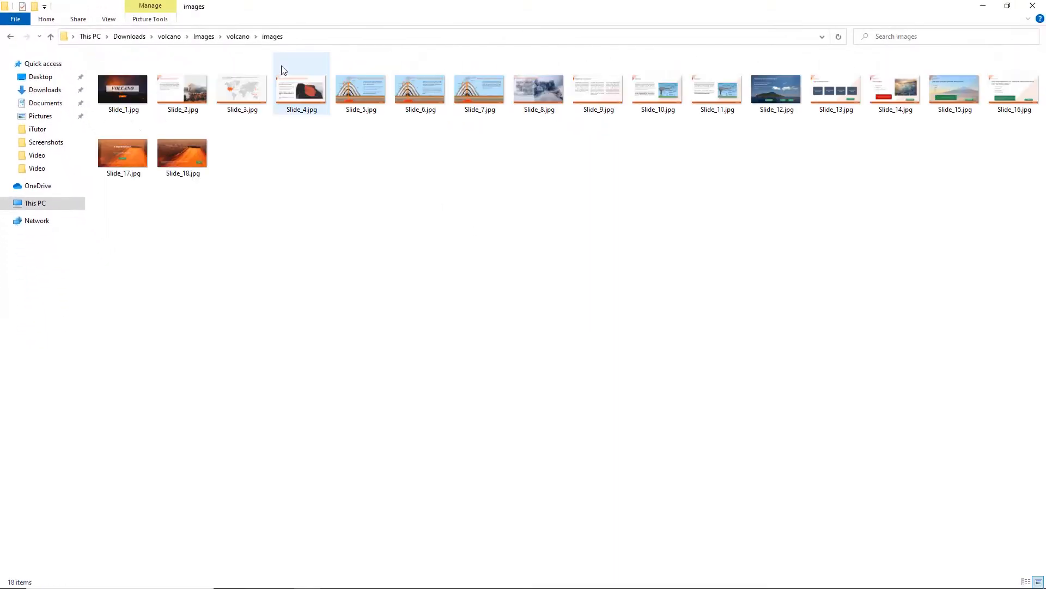
pyautogui.click(1038, 581)
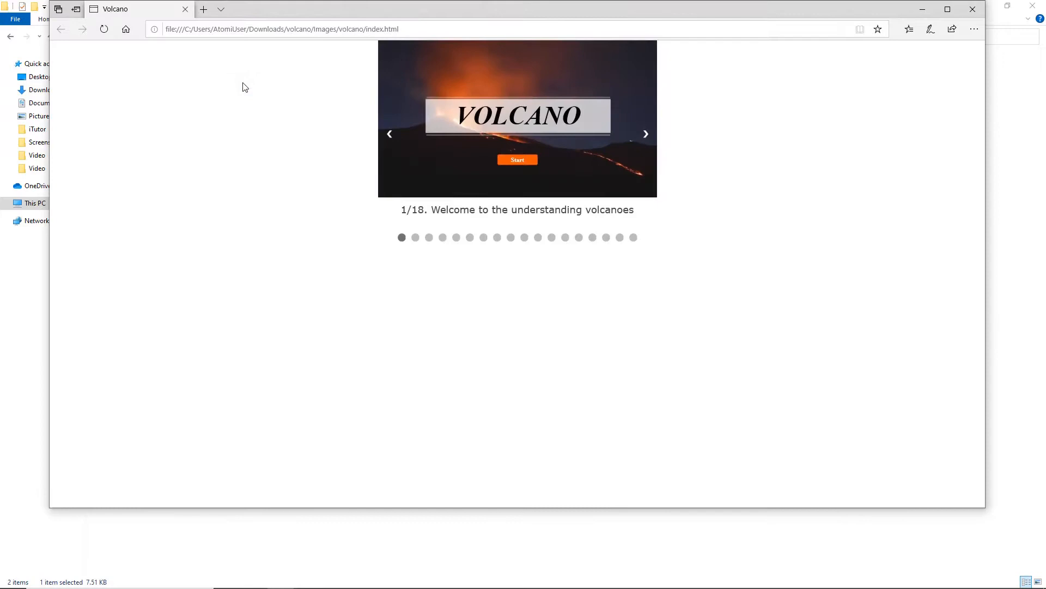
pyautogui.click(645, 133)
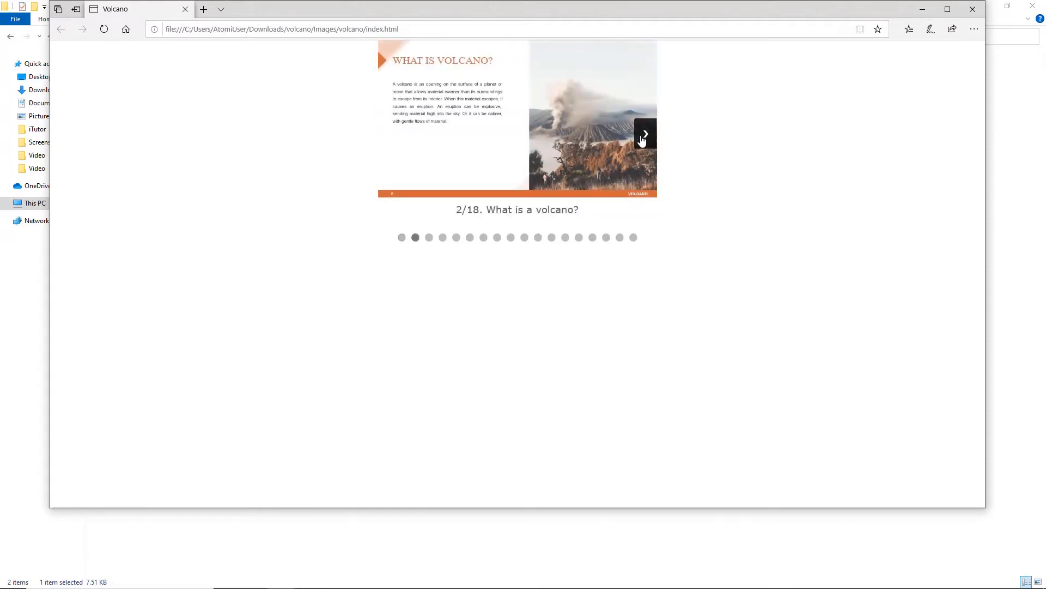